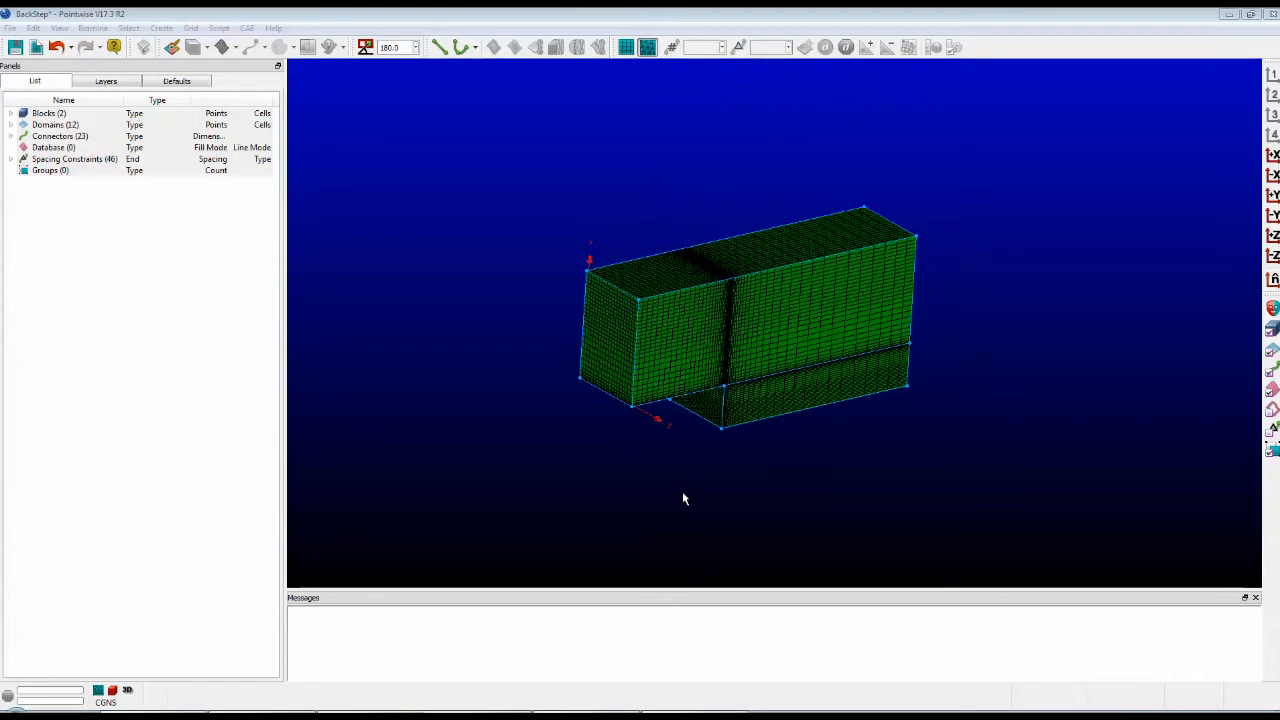
{"action": "mouse_move", "coordinate": [350, 307]}
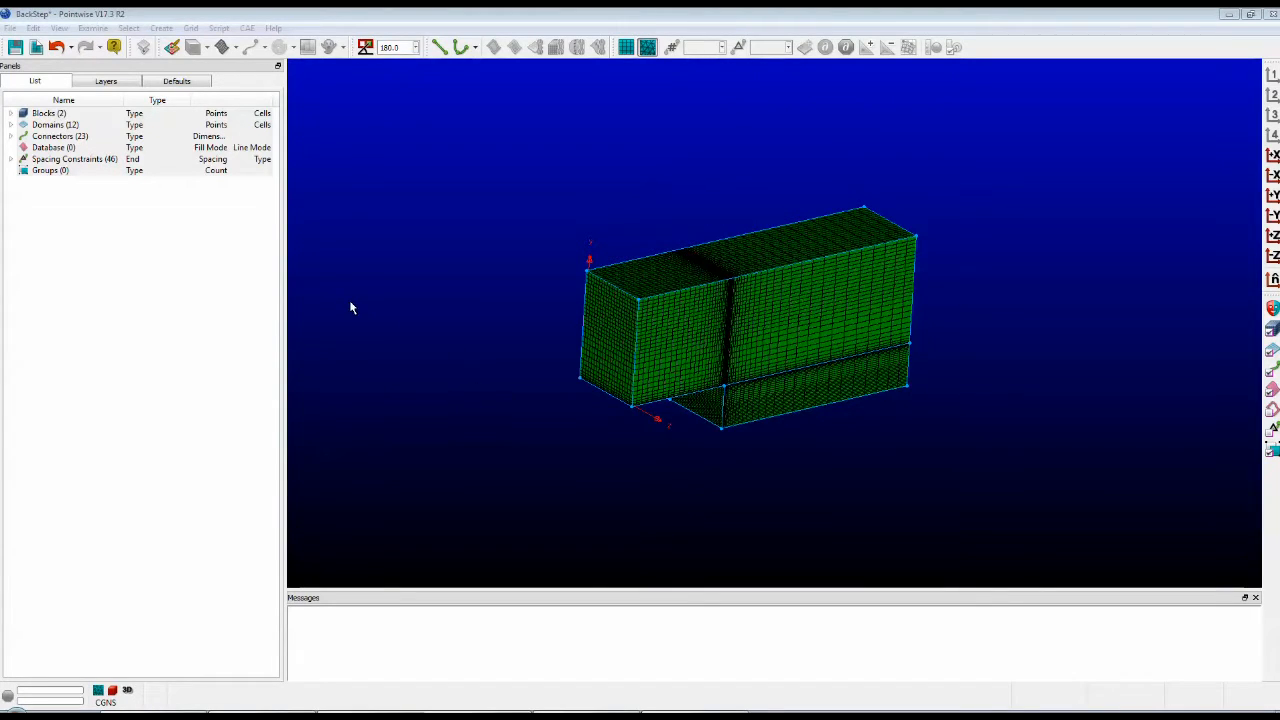
{"action": "mouse_move", "coordinate": [620, 418]}
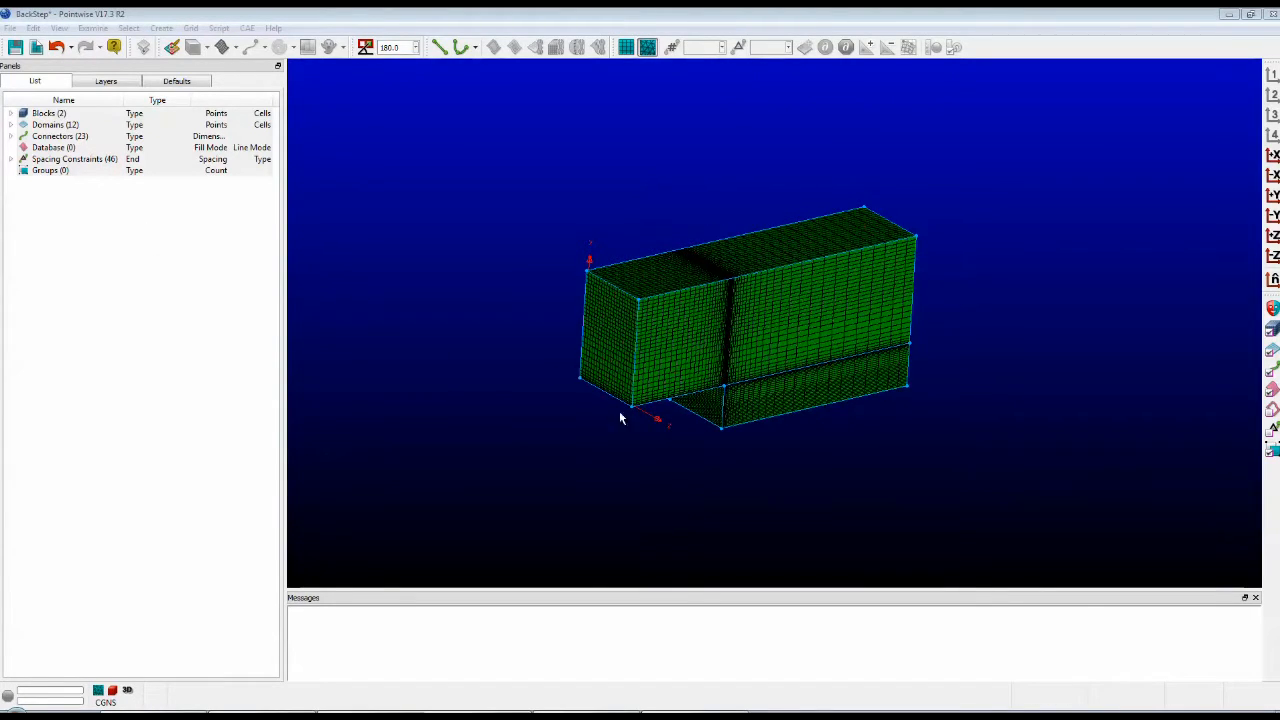
{"action": "mouse_move", "coordinate": [992, 153]}
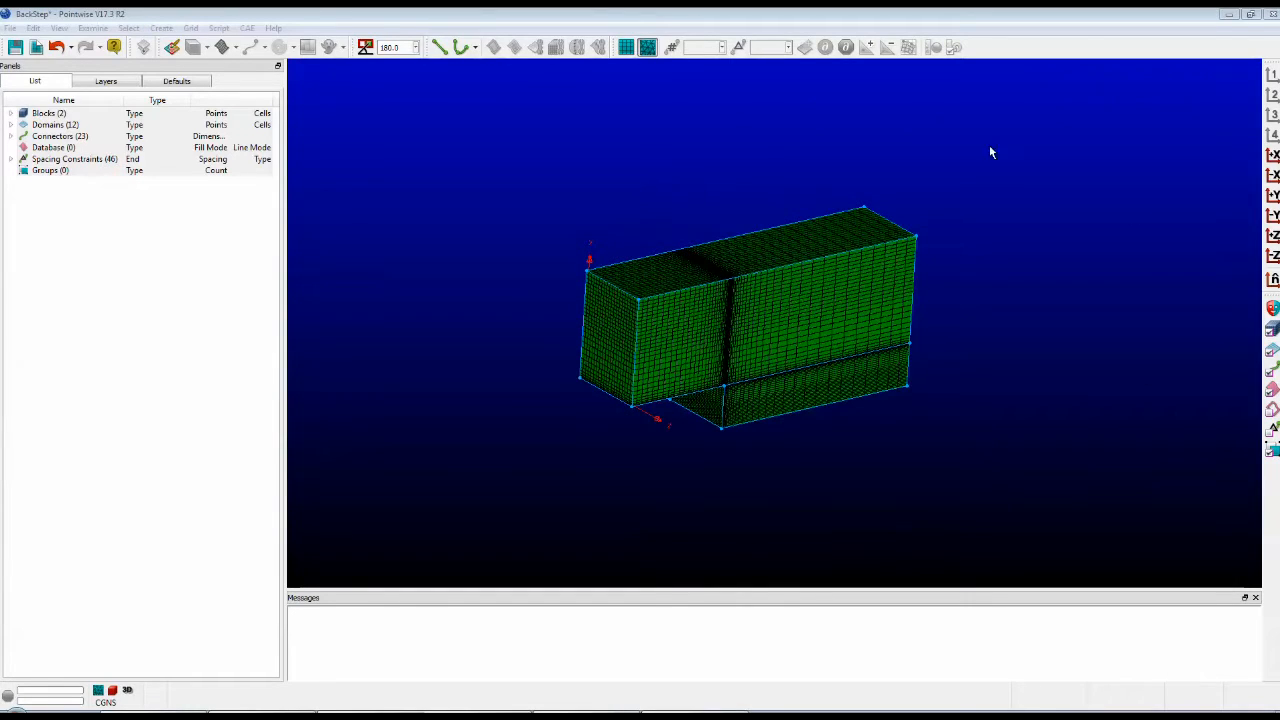
{"action": "mouse_move", "coordinate": [467, 294]}
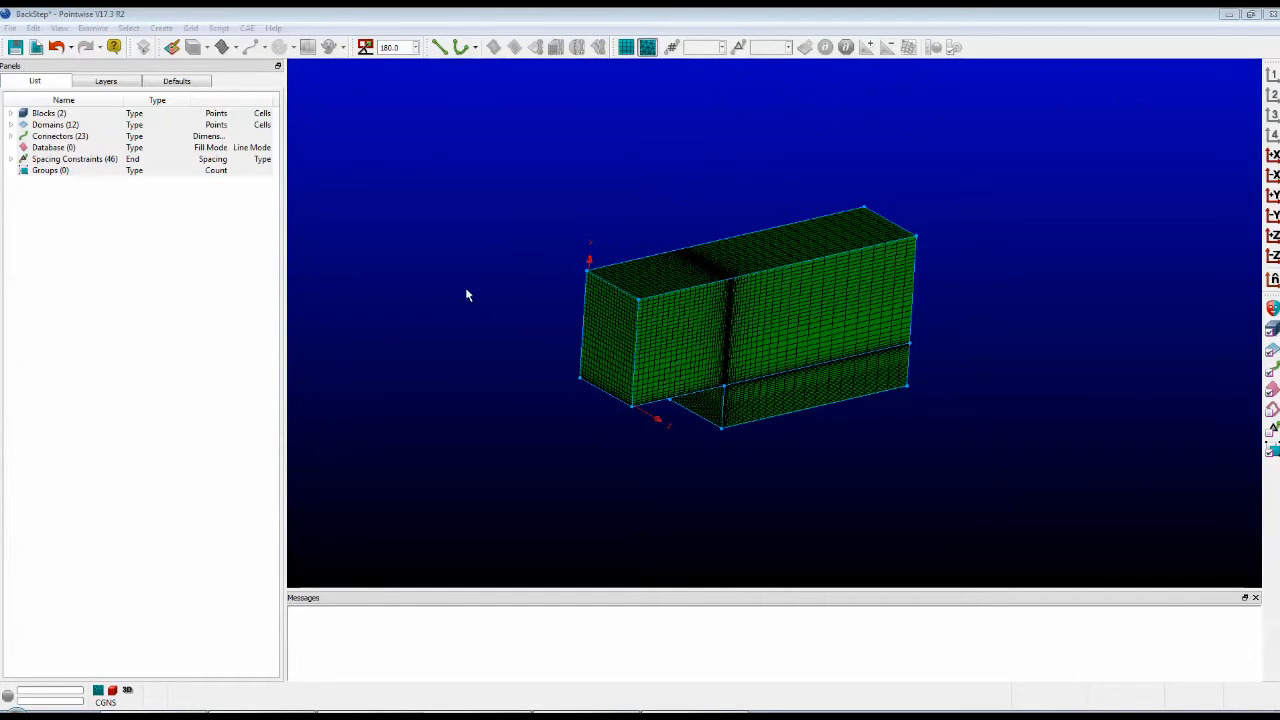
{"action": "mouse_move", "coordinate": [283, 261]}
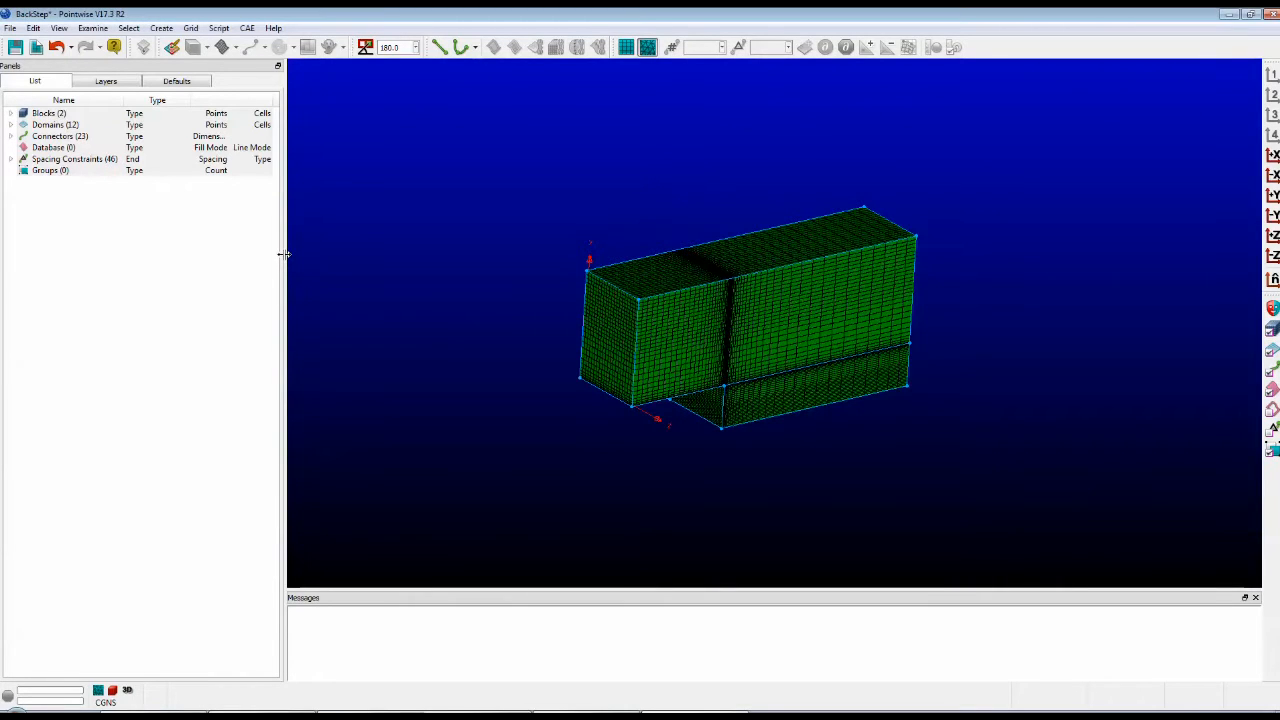
Step: Widen the object list panel, then pull it out as a floating window
{"action": "left_click_drag", "start_coordinate": [285, 255], "coordinate": [400, 257]}
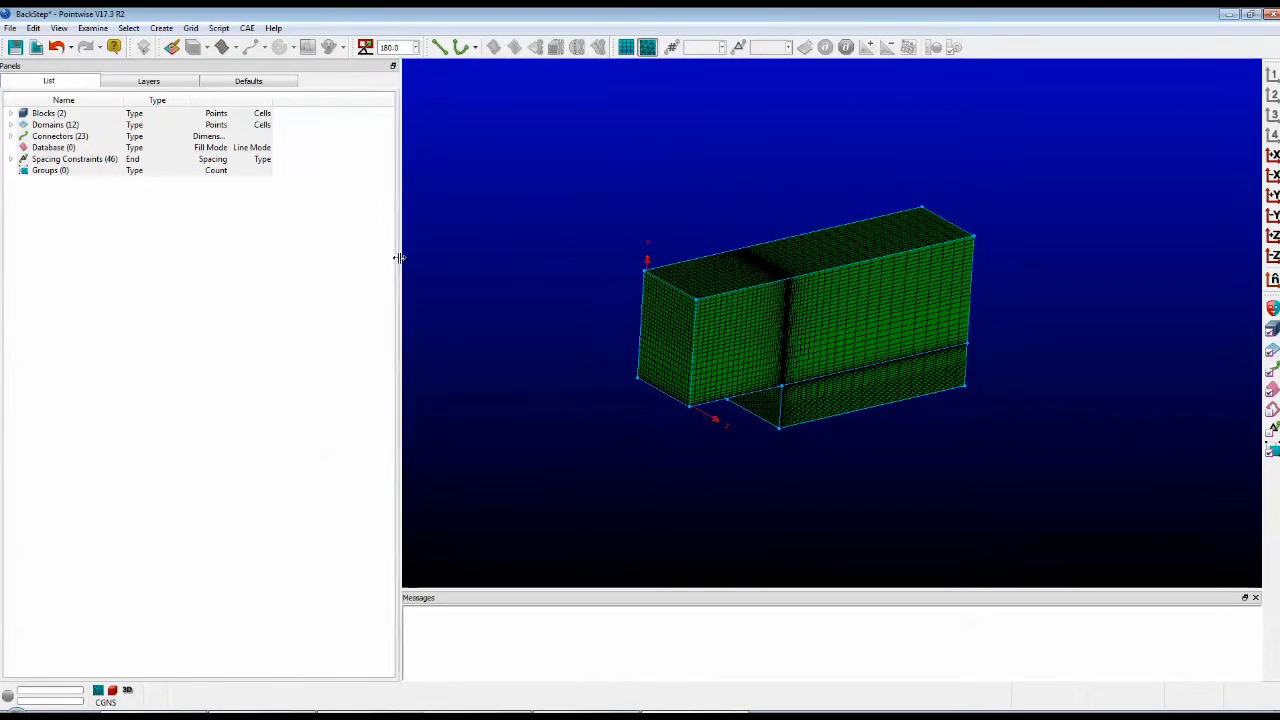
{"action": "left_click_drag", "start_coordinate": [400, 258], "coordinate": [315, 265]}
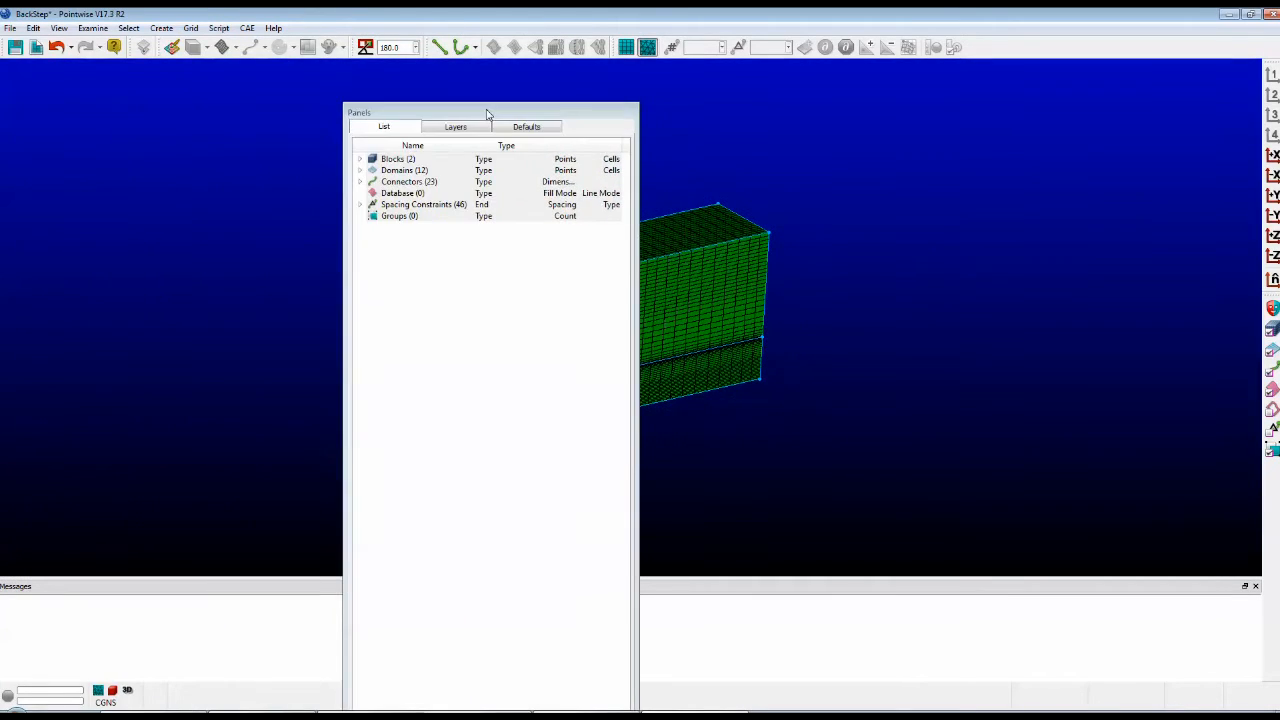
Step: Move the floating object list toward the right edge, then dock it on the left
{"action": "left_click_drag", "start_coordinate": [485, 112], "coordinate": [1060, 129]}
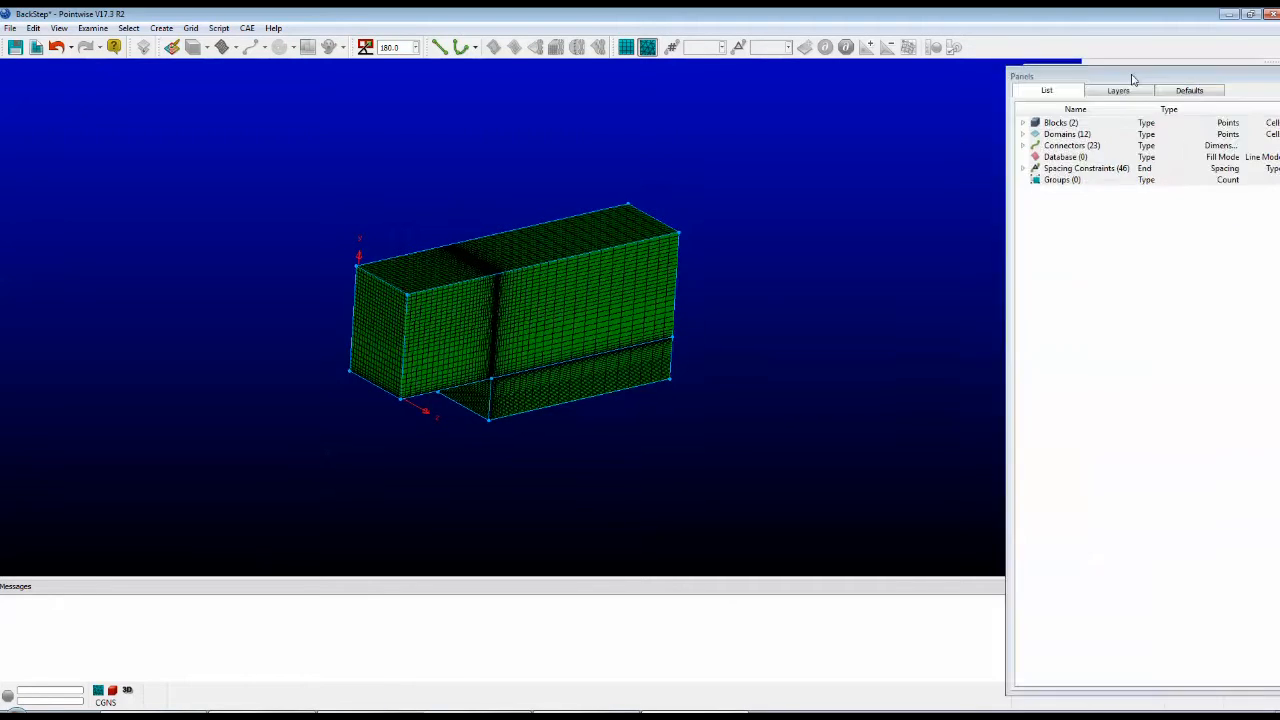
{"action": "left_click_drag", "start_coordinate": [1133, 77], "coordinate": [600, 90]}
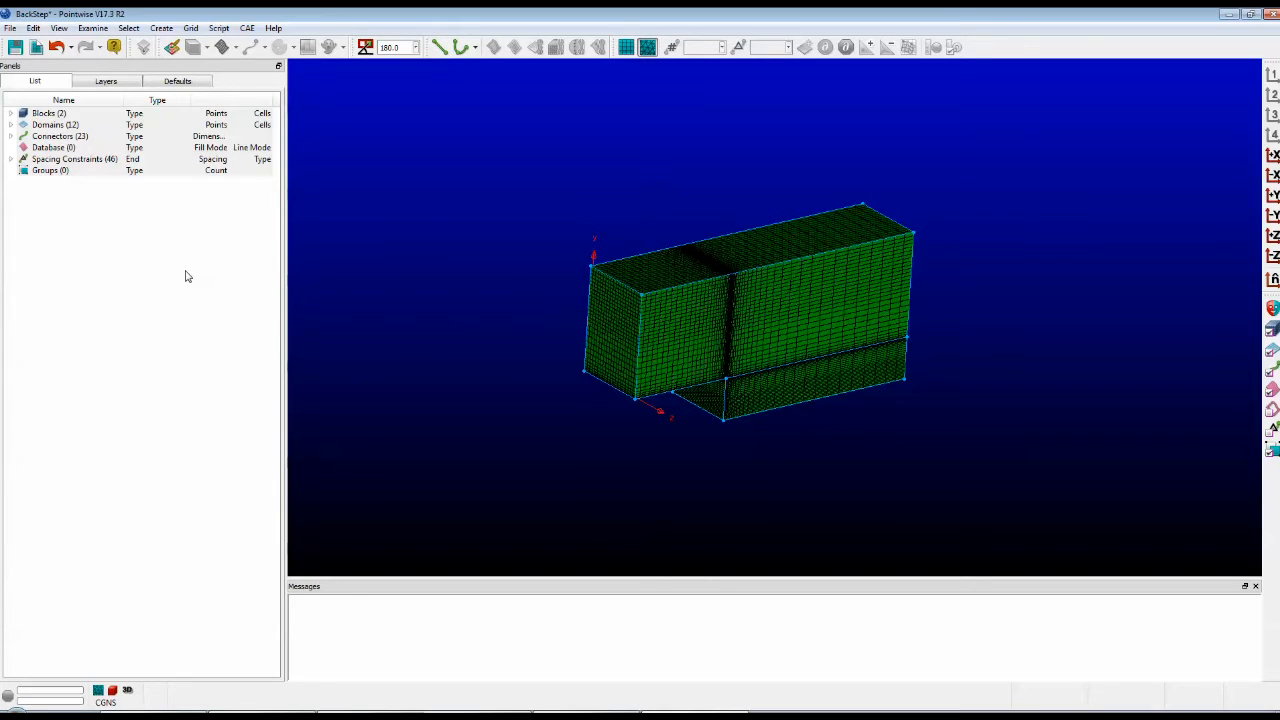
{"action": "mouse_move", "coordinate": [490, 112]}
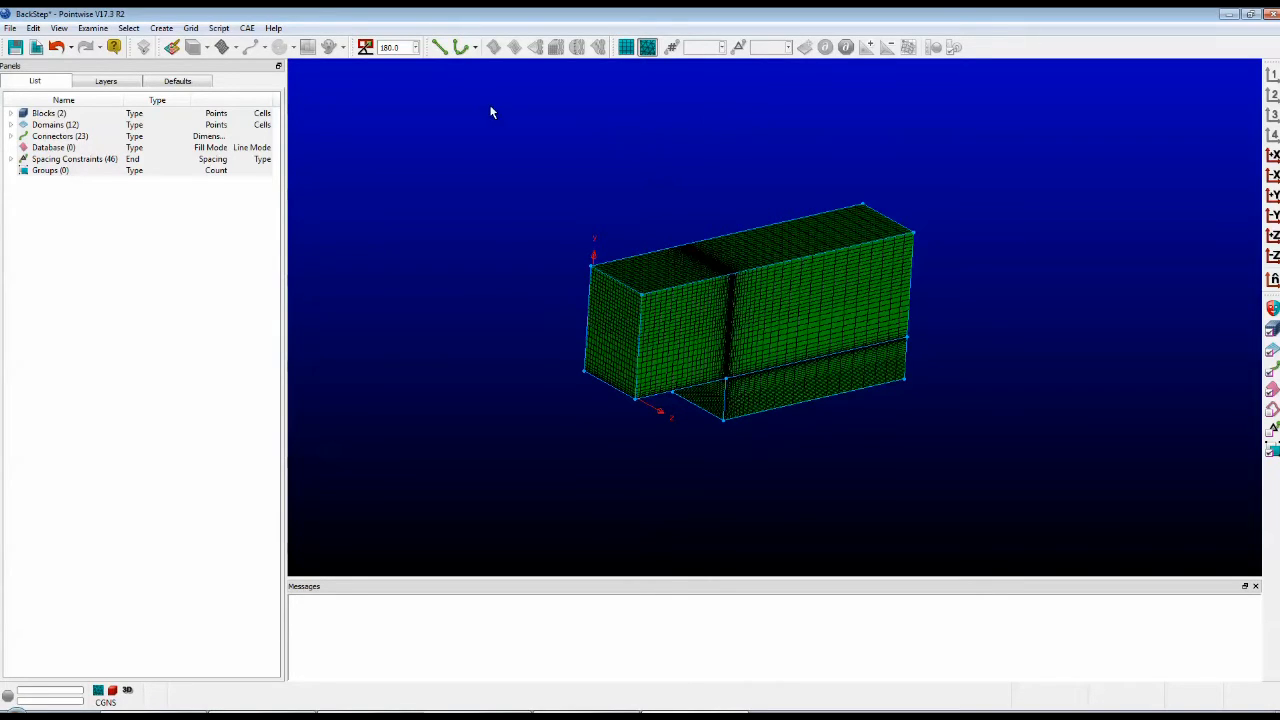
{"action": "mouse_move", "coordinate": [453, 103]}
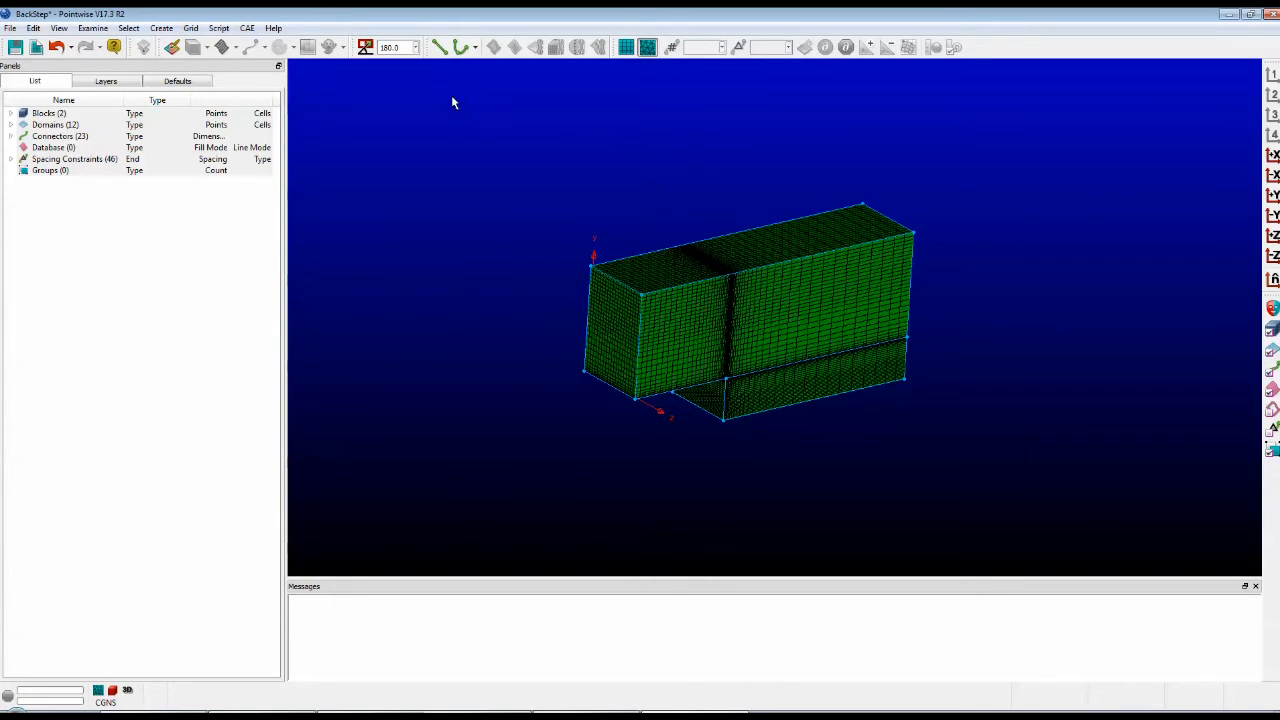
{"action": "mouse_move", "coordinate": [428, 51]}
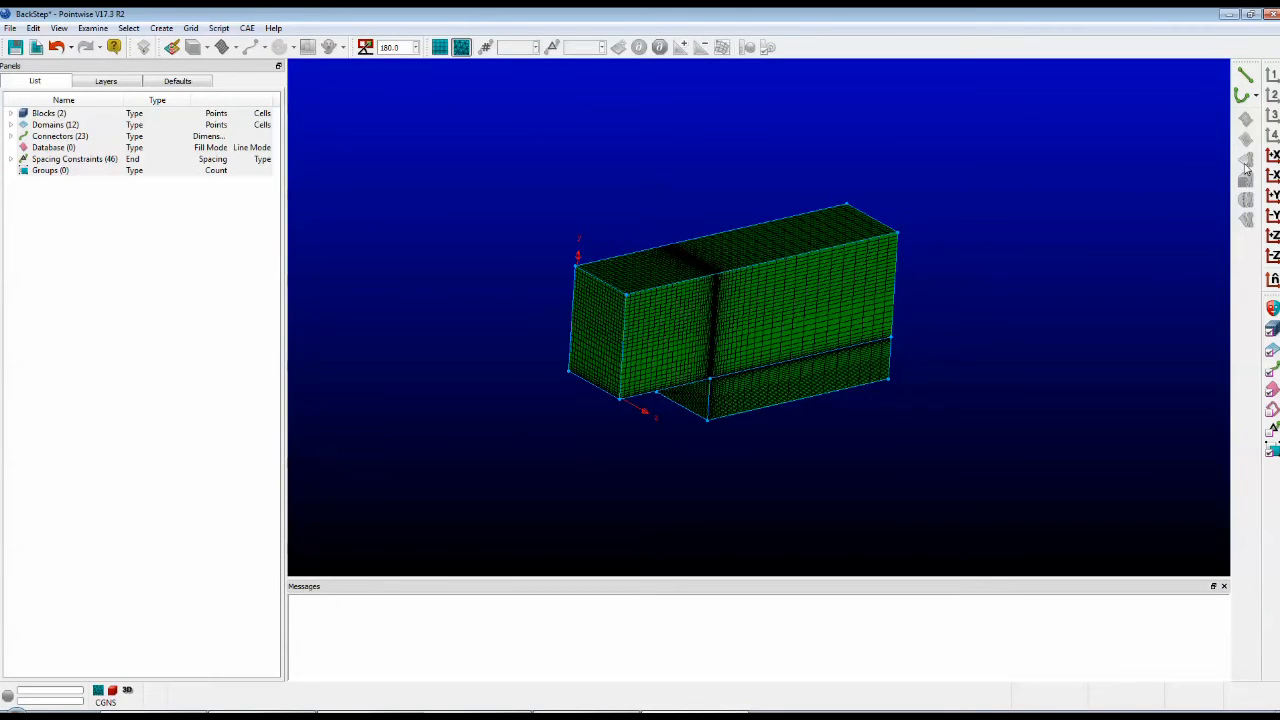
{"action": "mouse_move", "coordinate": [1246, 167]}
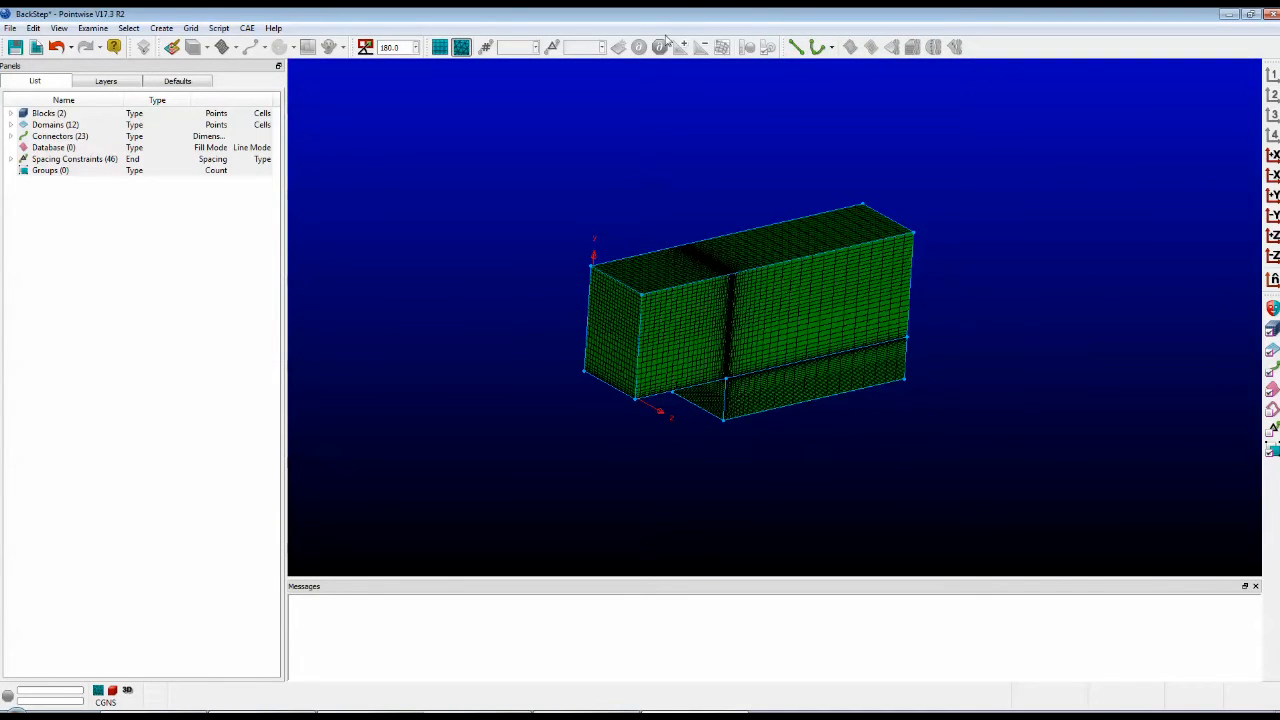
{"action": "mouse_move", "coordinate": [478, 180]}
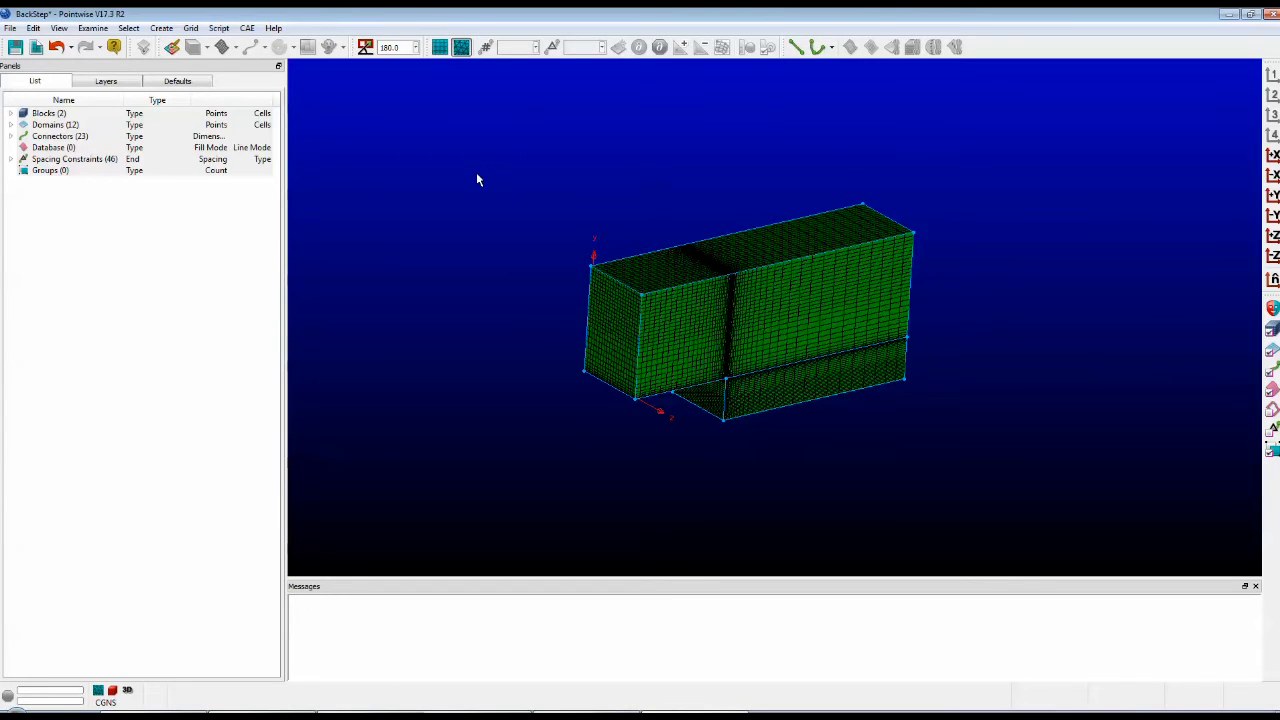
{"action": "mouse_move", "coordinate": [518, 306]}
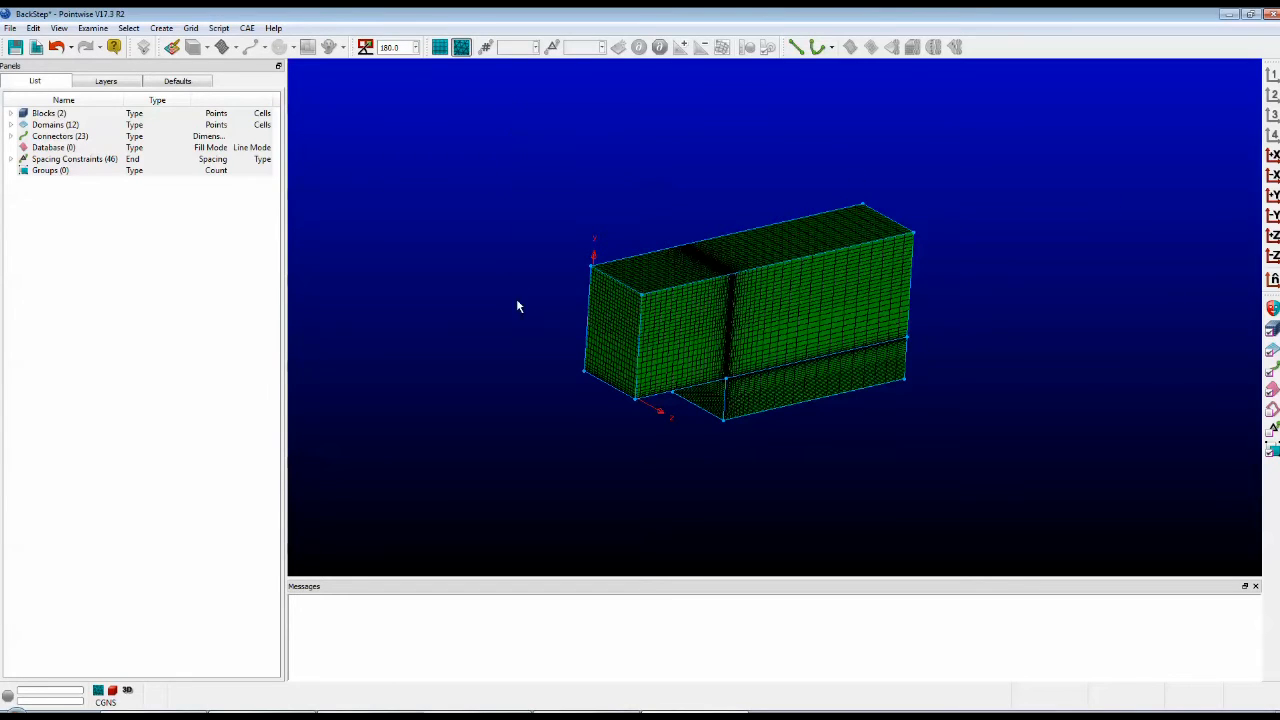
{"action": "mouse_move", "coordinate": [518, 423]}
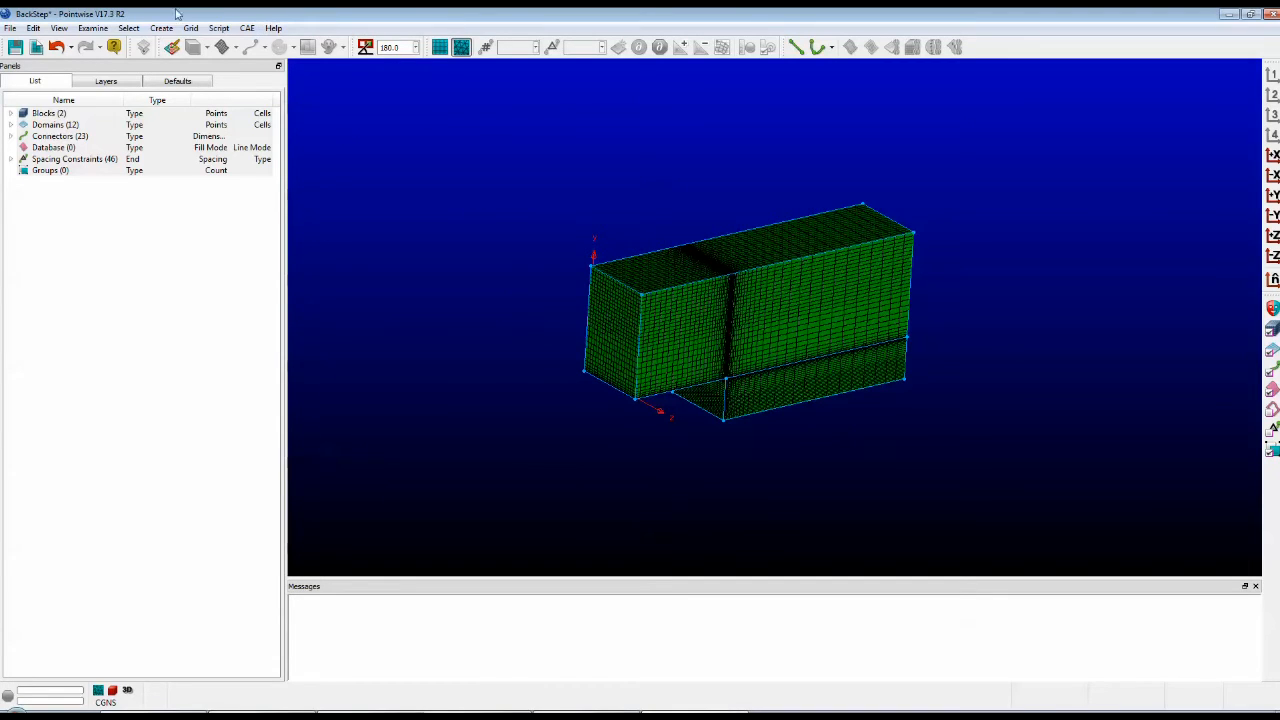
Step: Open Edit > Preferences and expand the Background settings
{"action": "left_click", "coordinate": [33, 27]}
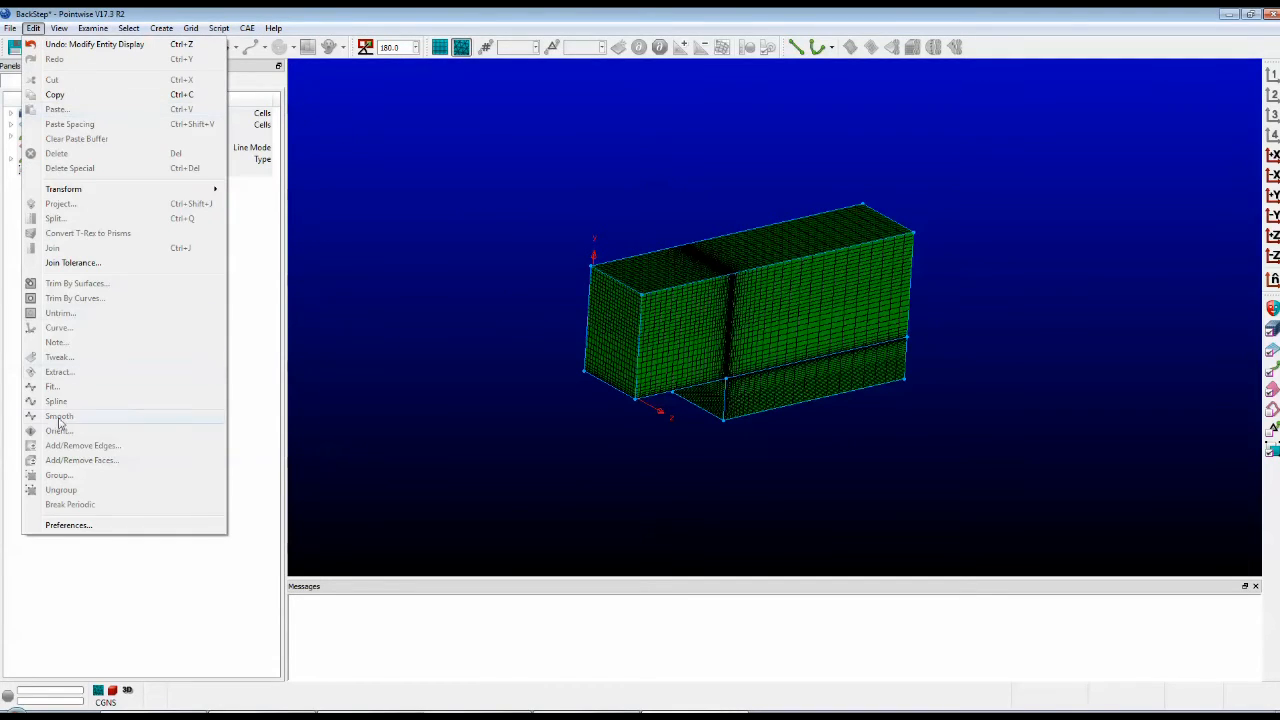
{"action": "mouse_move", "coordinate": [68, 525]}
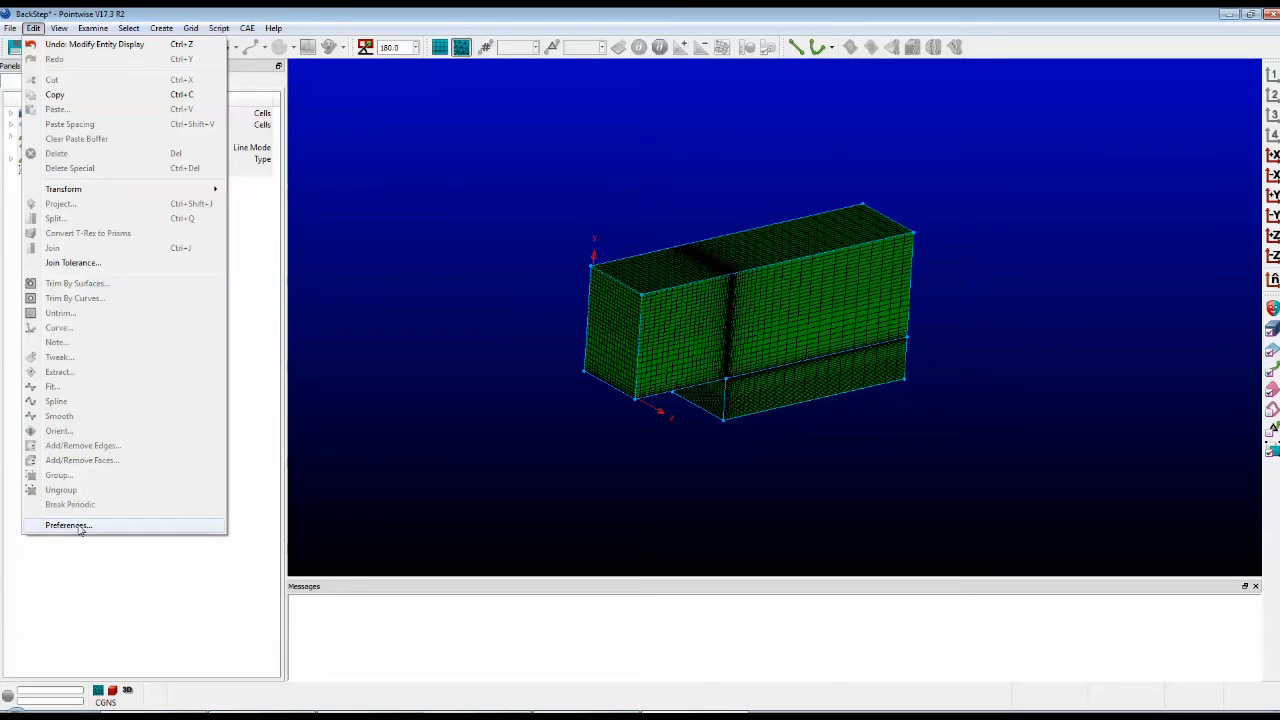
{"action": "left_click", "coordinate": [67, 525]}
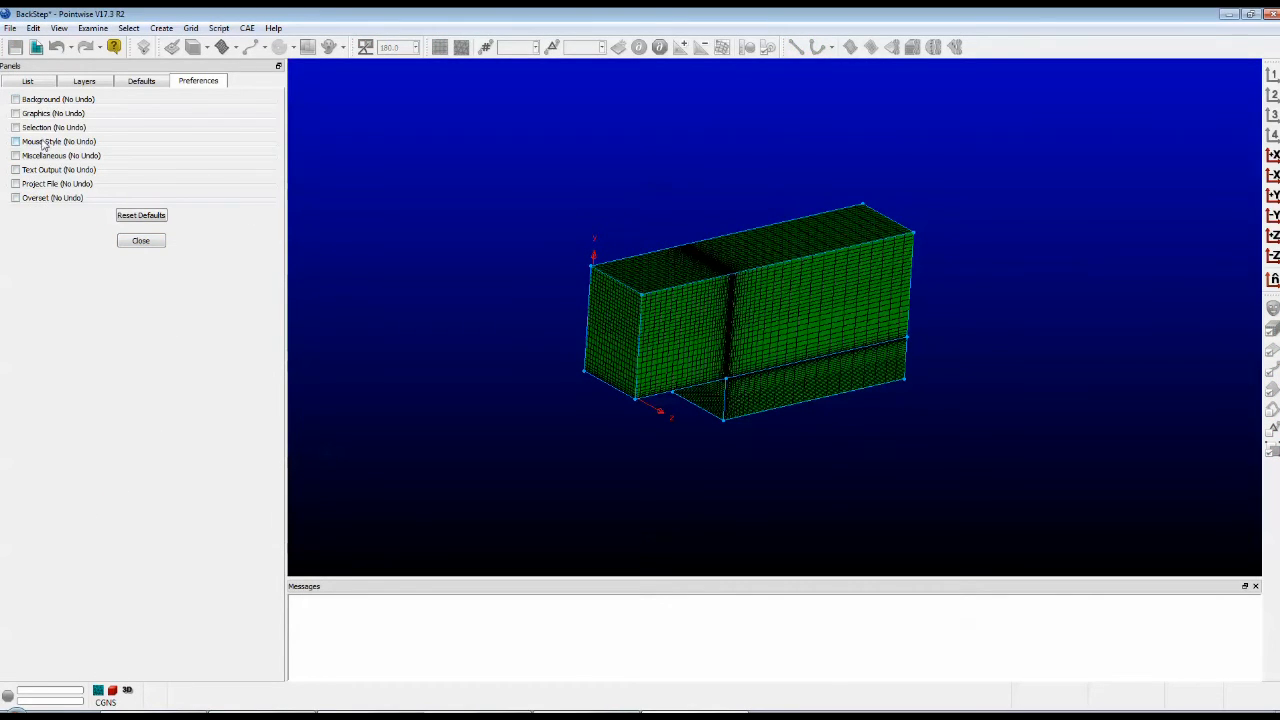
{"action": "mouse_move", "coordinate": [75, 112]}
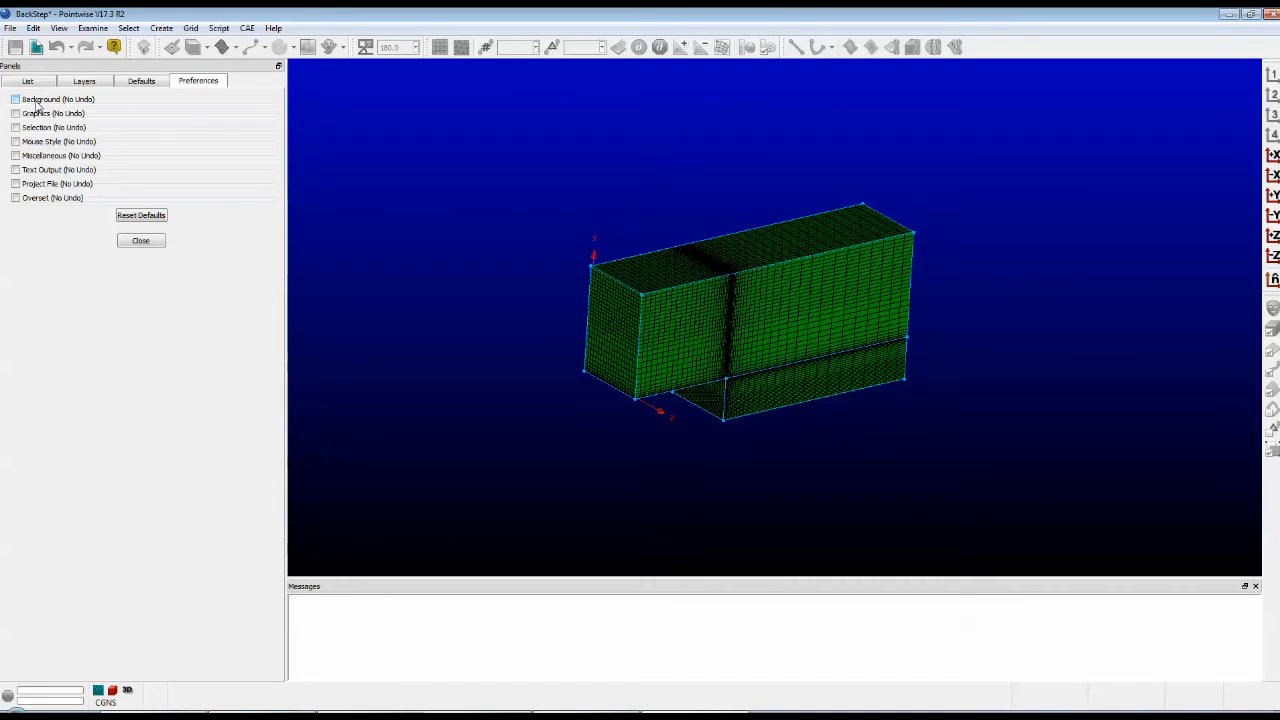
{"action": "left_click", "coordinate": [15, 98]}
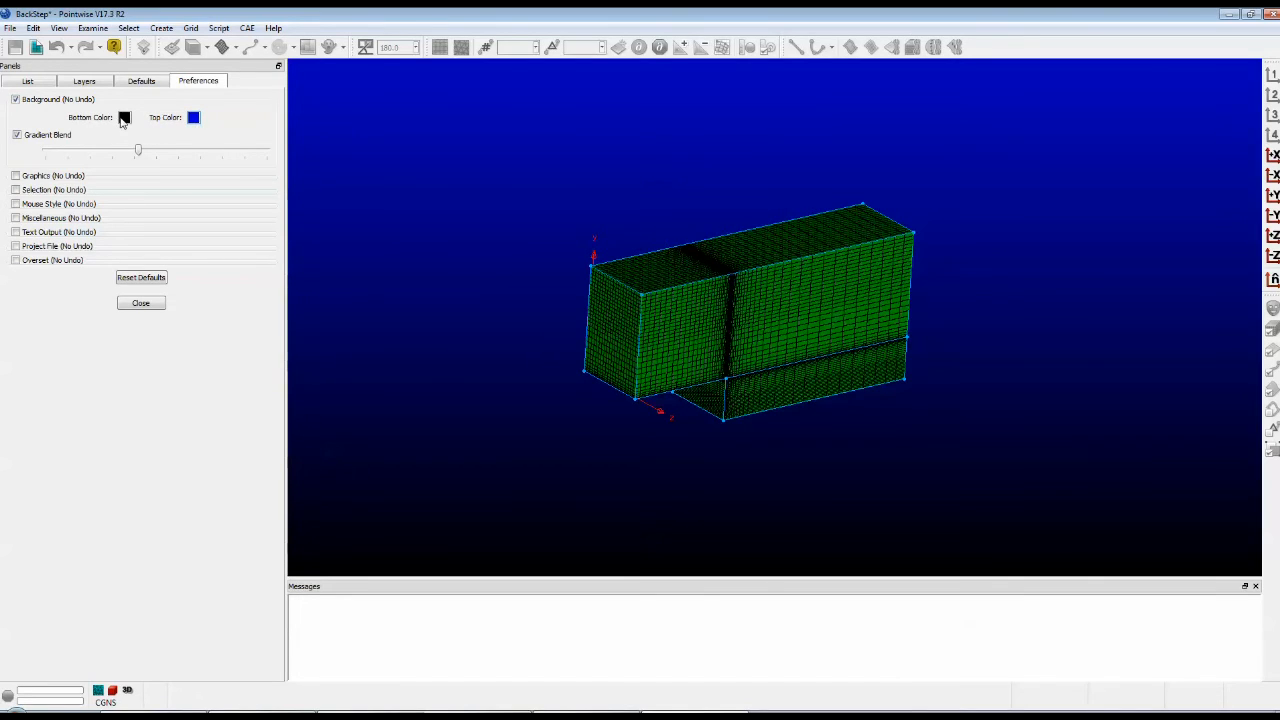
Step: Set the Bottom Color swatch to purple in the Select Color dialog
{"action": "left_click", "coordinate": [124, 117]}
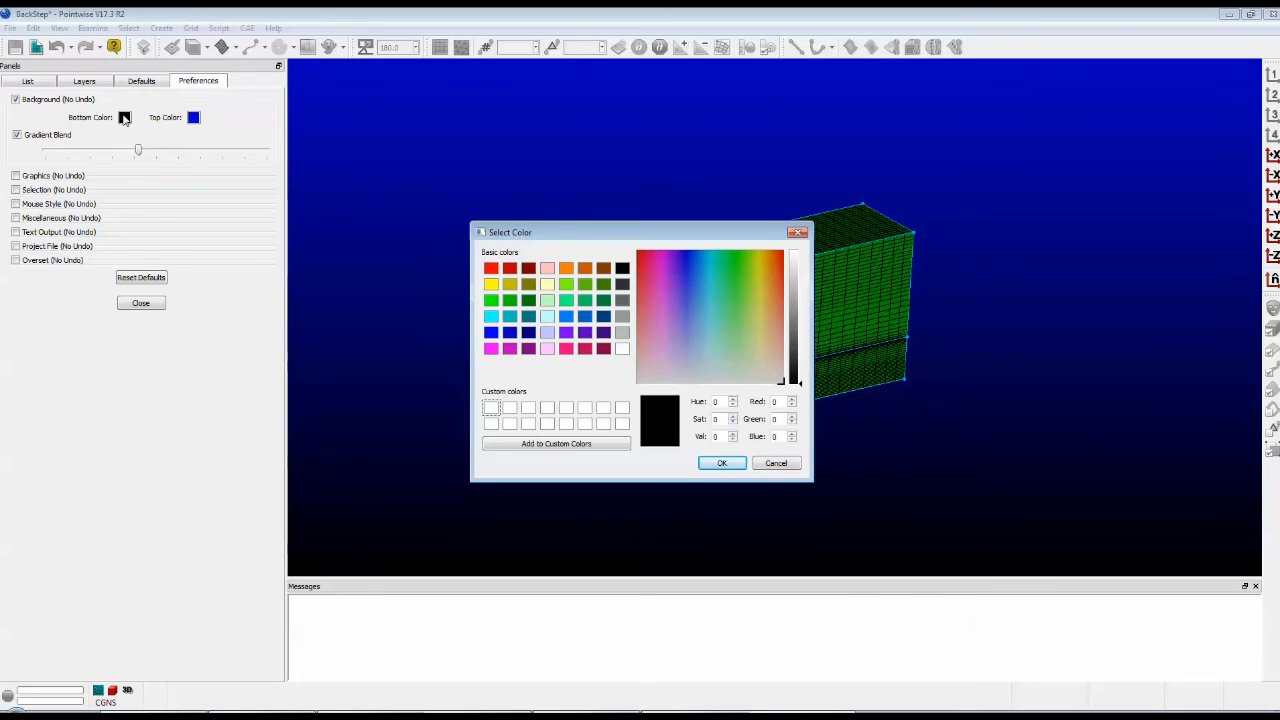
{"action": "left_click", "coordinate": [721, 462]}
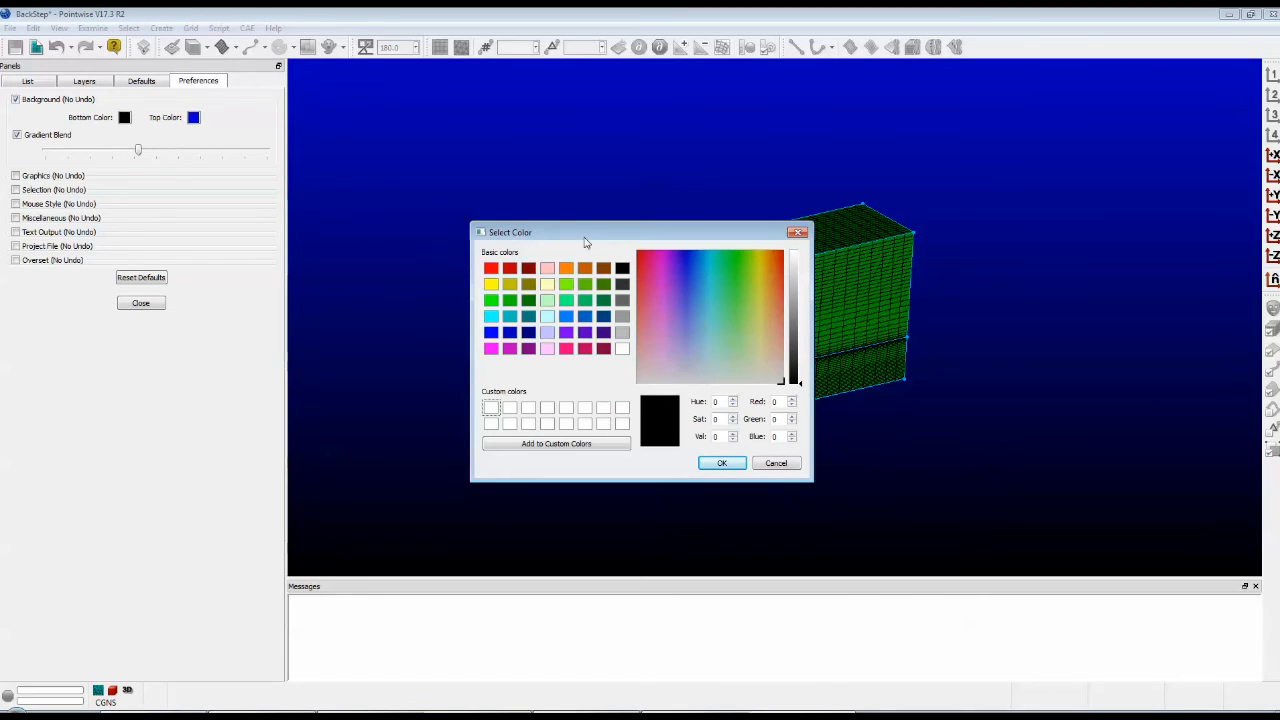
{"action": "mouse_move", "coordinate": [555, 300]}
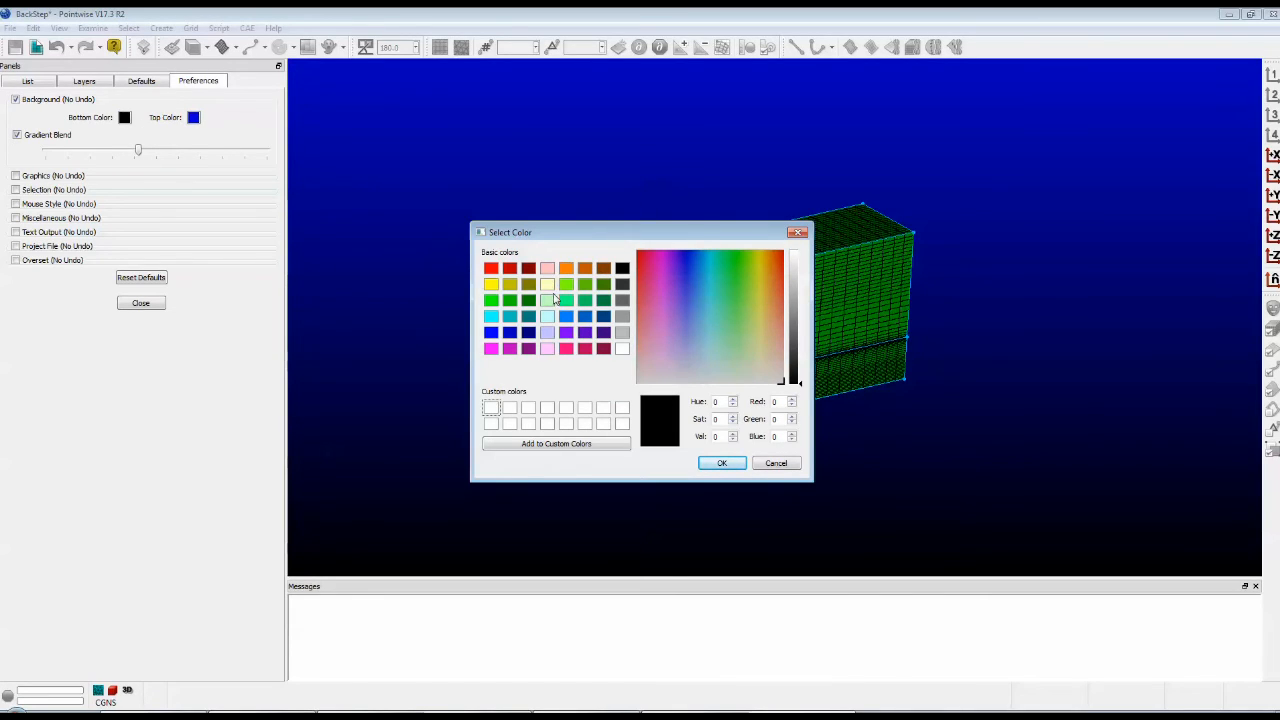
{"action": "mouse_move", "coordinate": [568, 343]}
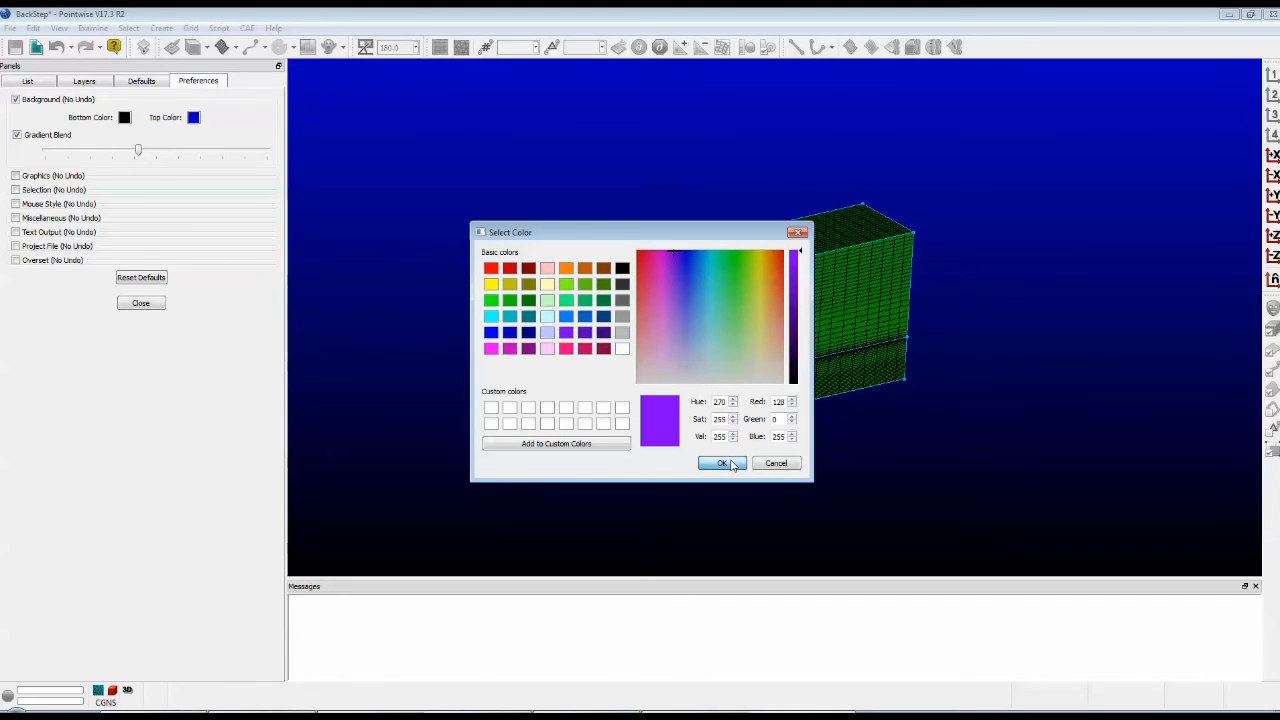
{"action": "left_click", "coordinate": [722, 463]}
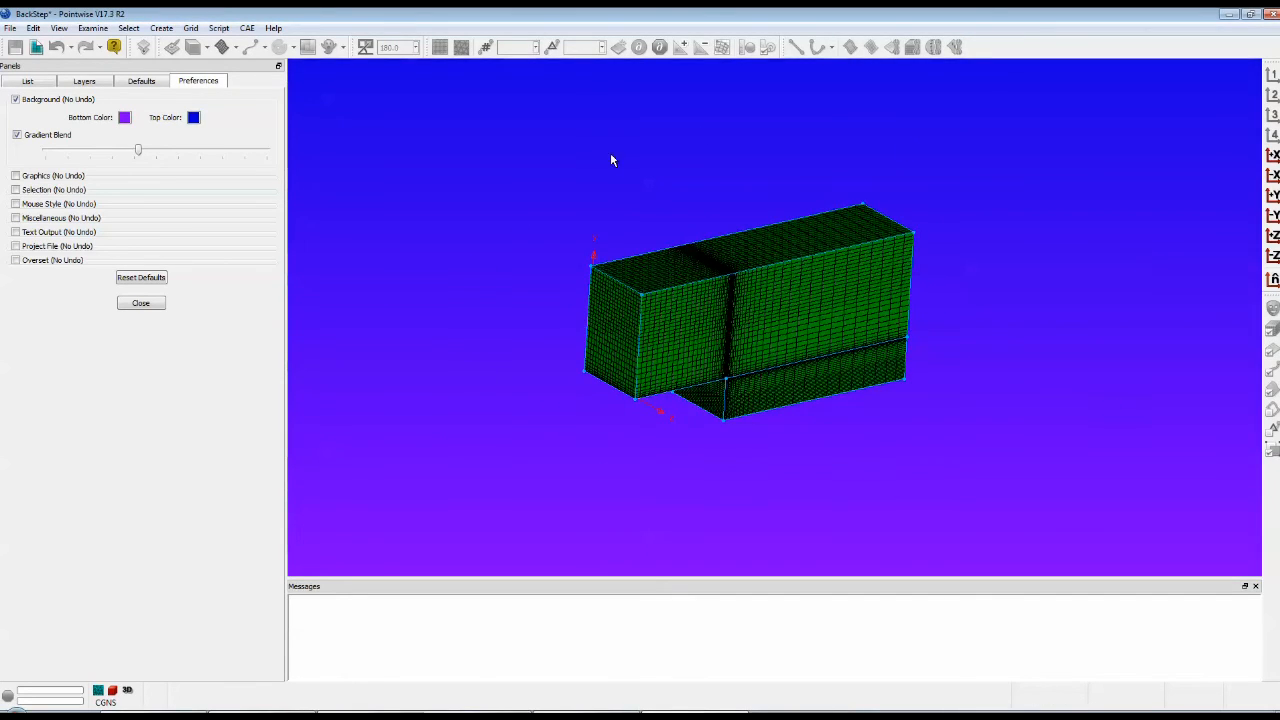
{"action": "mouse_move", "coordinate": [486, 287]}
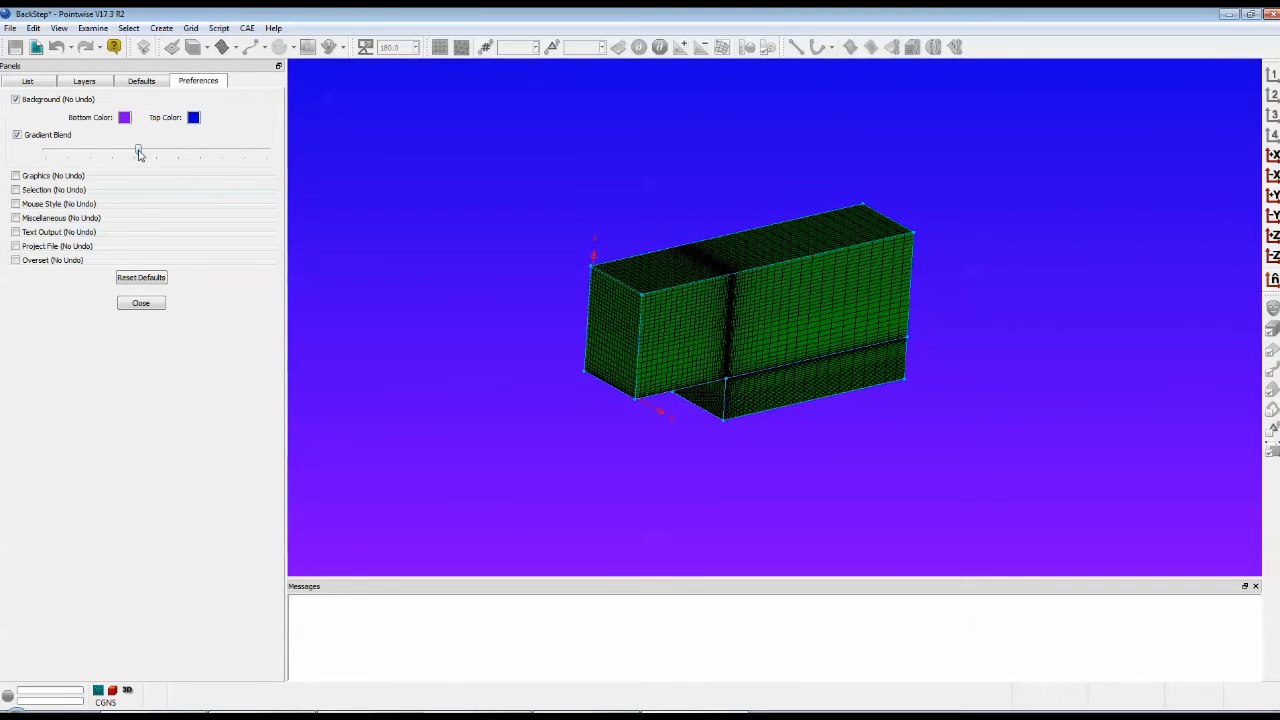
Step: Slide Gradient Blend fully right, back left, then settle slightly right of minimum
{"action": "left_click_drag", "start_coordinate": [138, 151], "coordinate": [264, 151]}
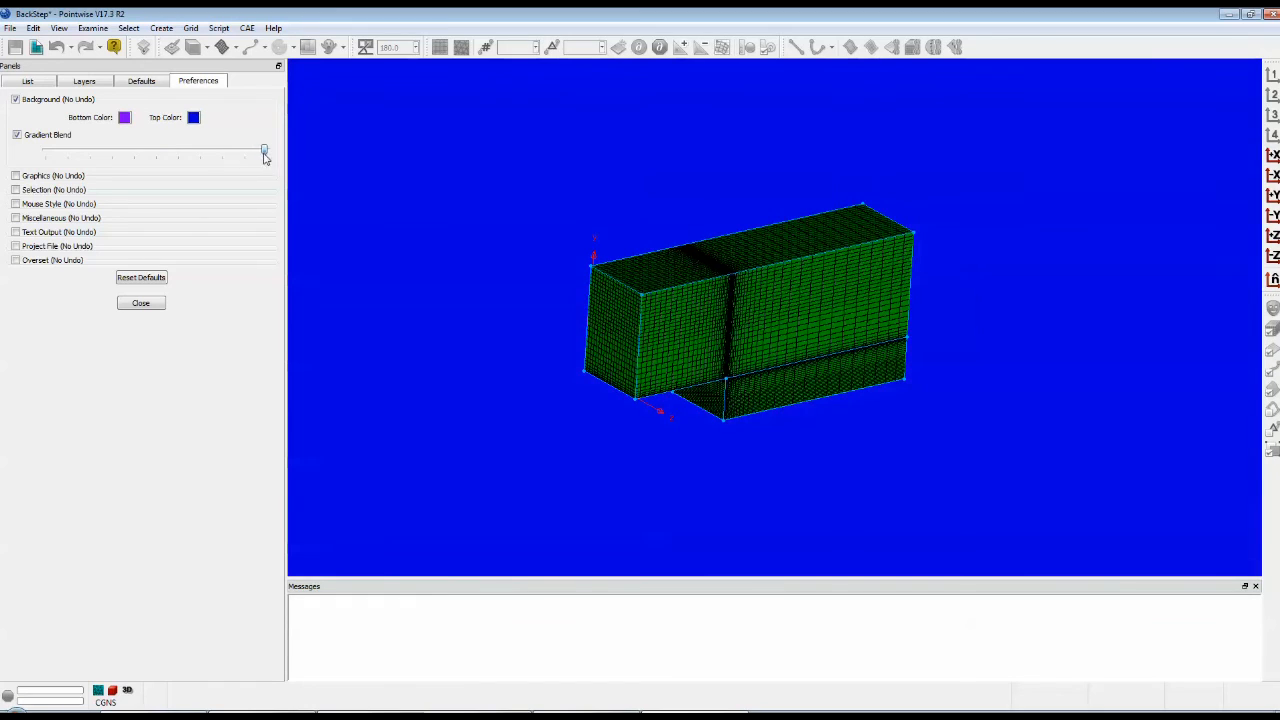
{"action": "left_click_drag", "start_coordinate": [265, 151], "coordinate": [135, 151]}
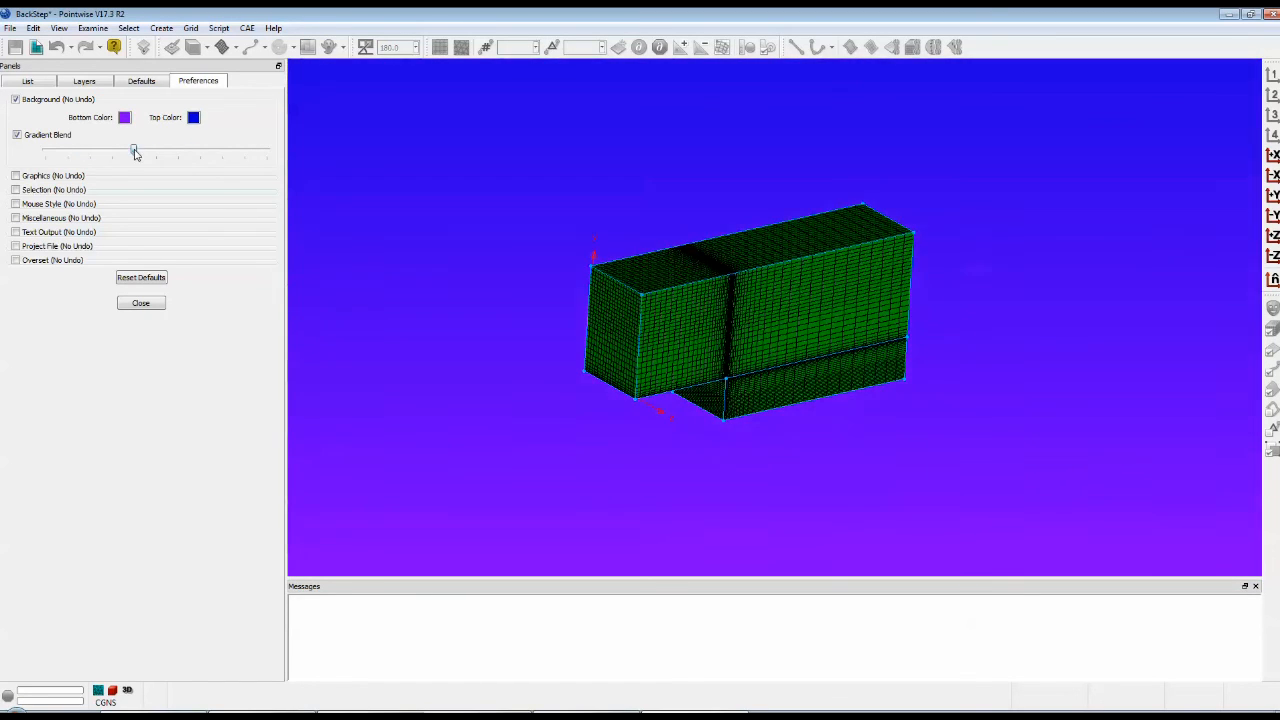
{"action": "left_click_drag", "start_coordinate": [135, 150], "coordinate": [149, 150]}
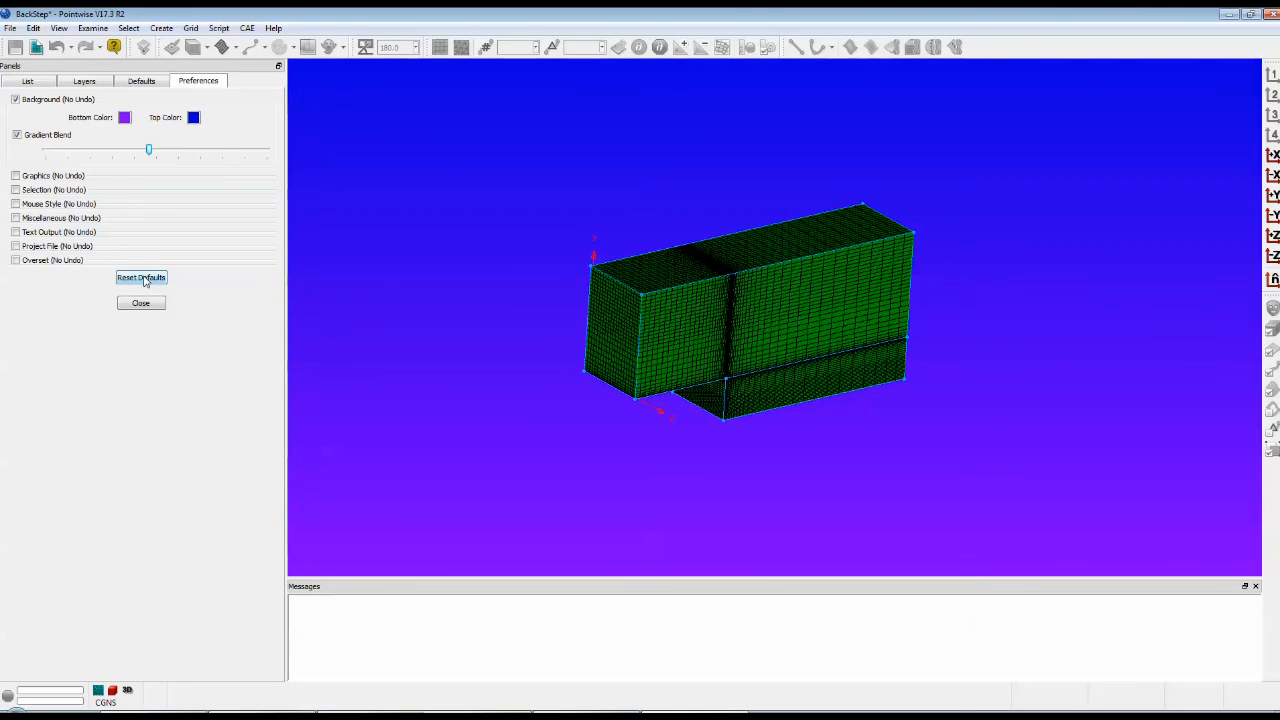
Step: Reset background preferences to defaults and close the Preferences panel
{"action": "left_click", "coordinate": [141, 277]}
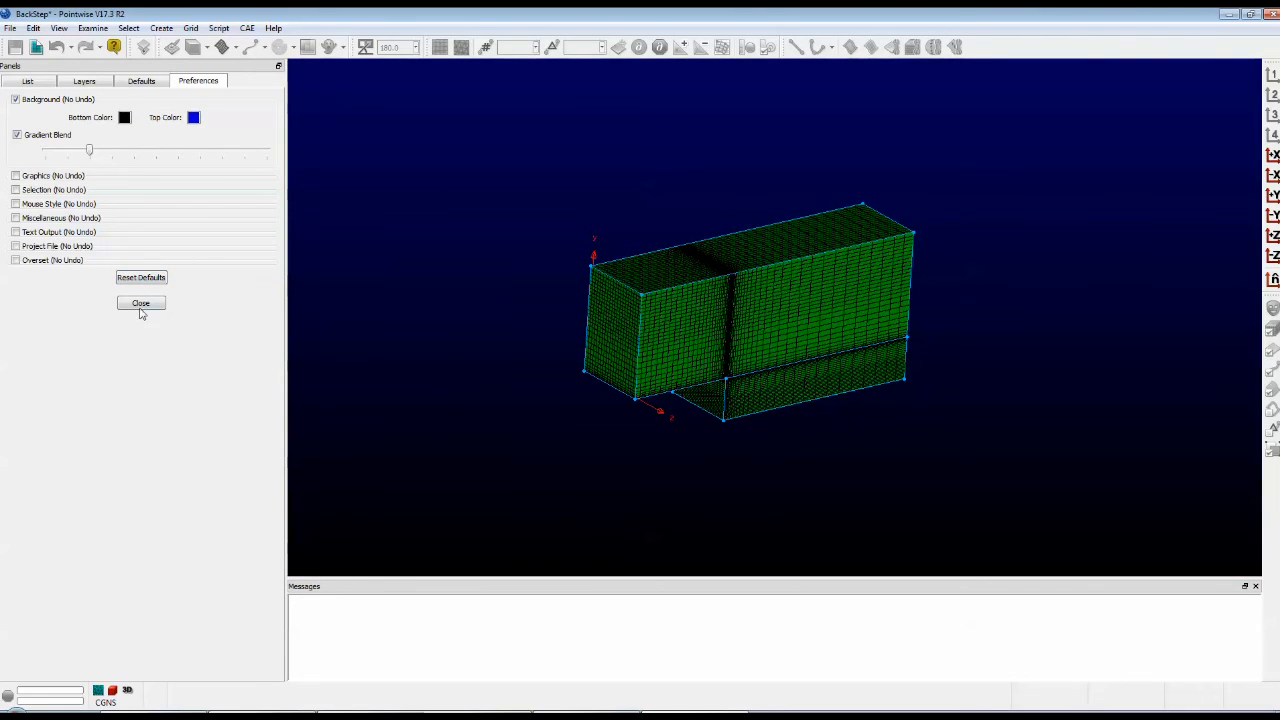
{"action": "left_click", "coordinate": [141, 303]}
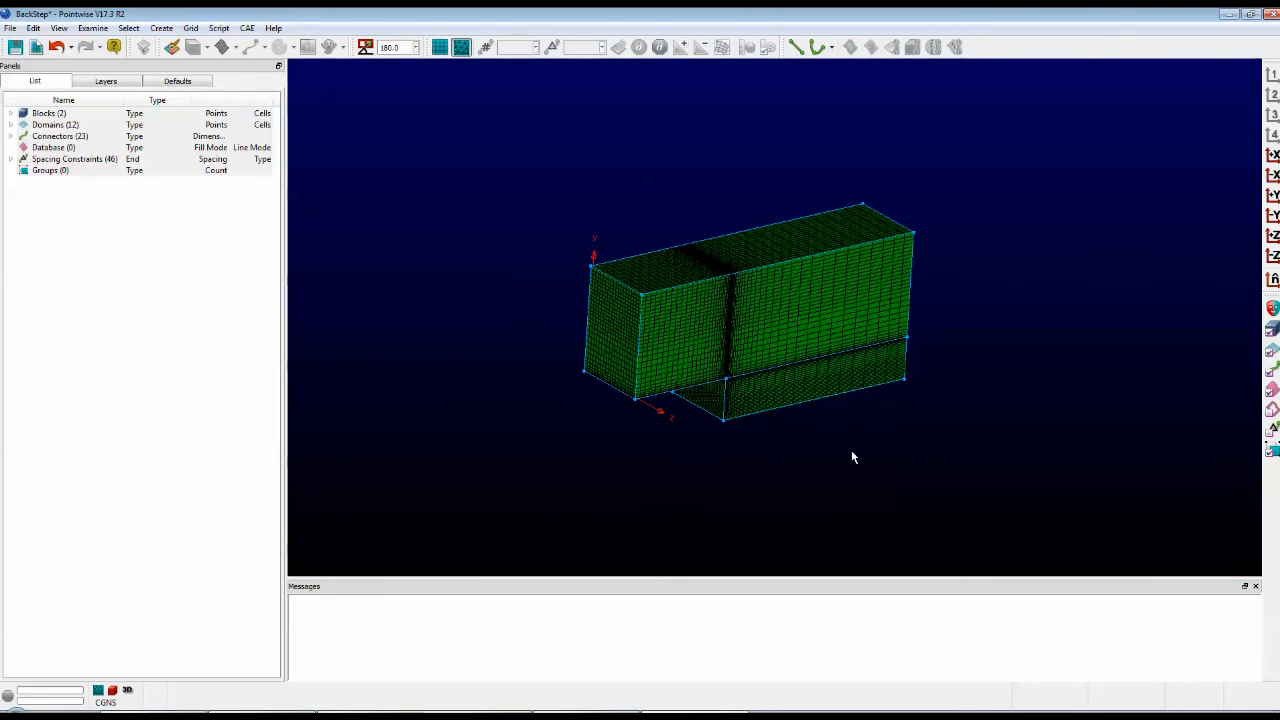